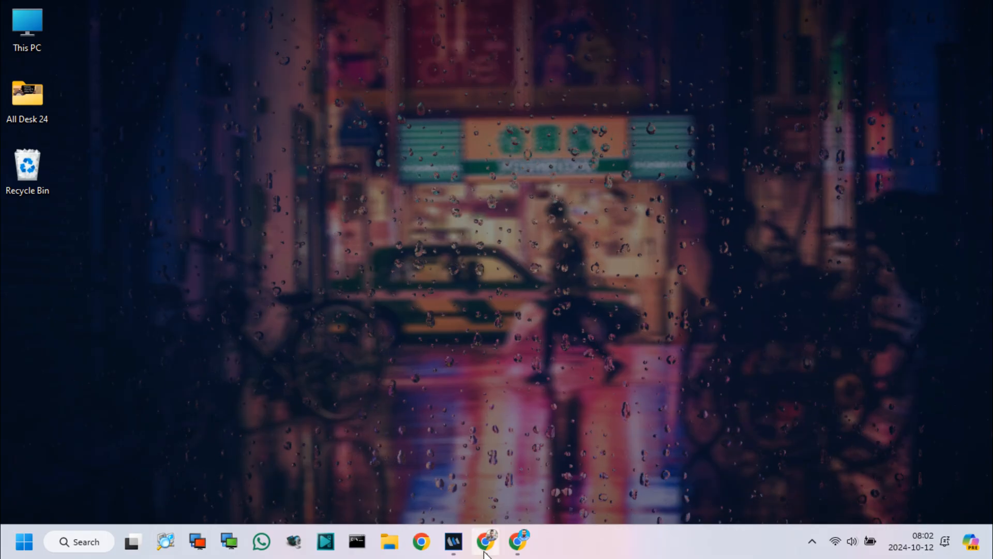
Step: Bring up the Google apps list from the Google Account home page in Chrome
click(486, 541)
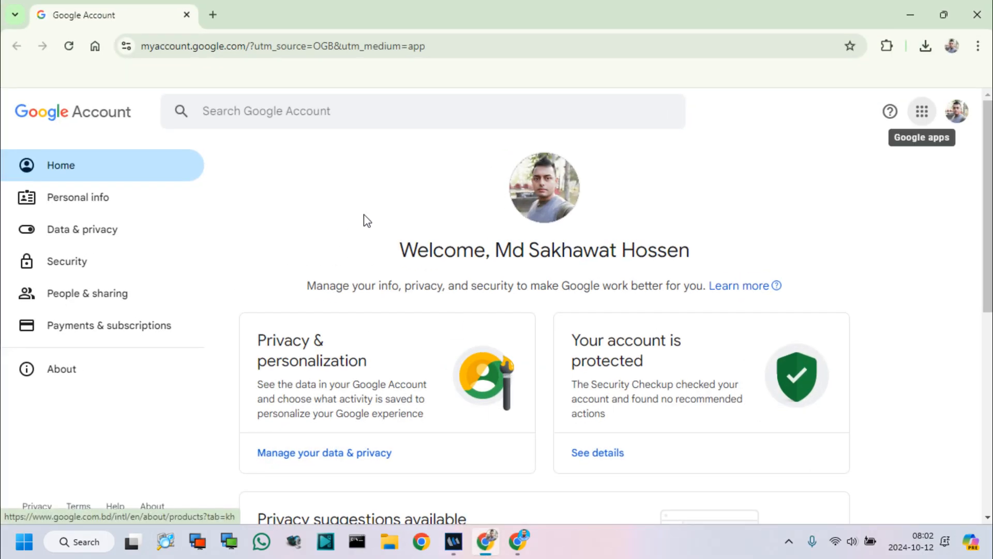
mouse_move(922, 111)
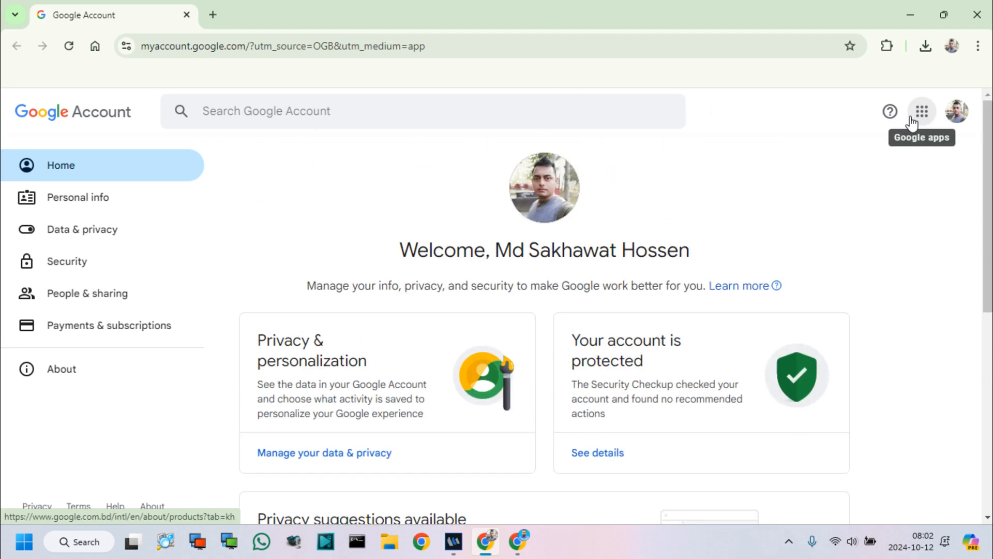
click(921, 111)
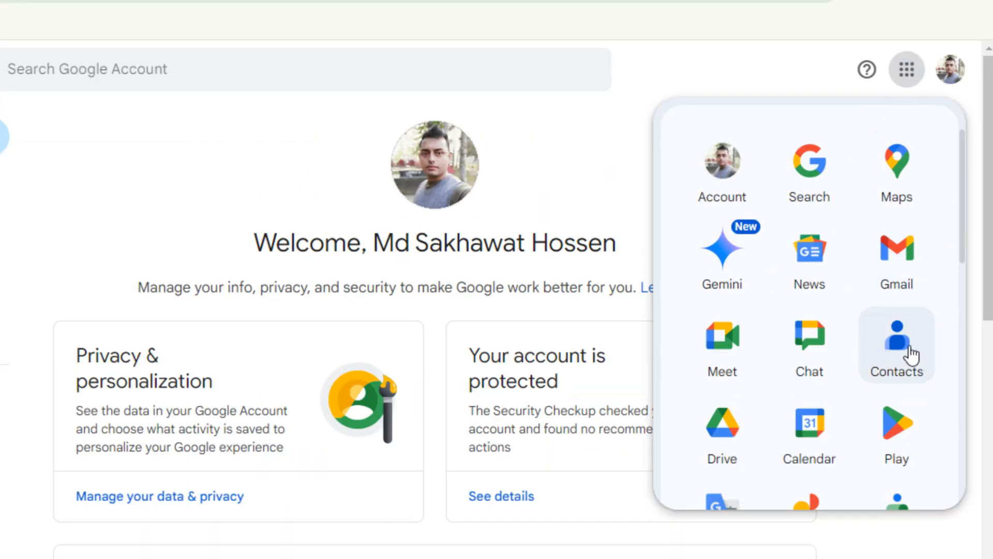
Step: Show the first account's Contacts list of 950 saved contacts and look through it
click(896, 343)
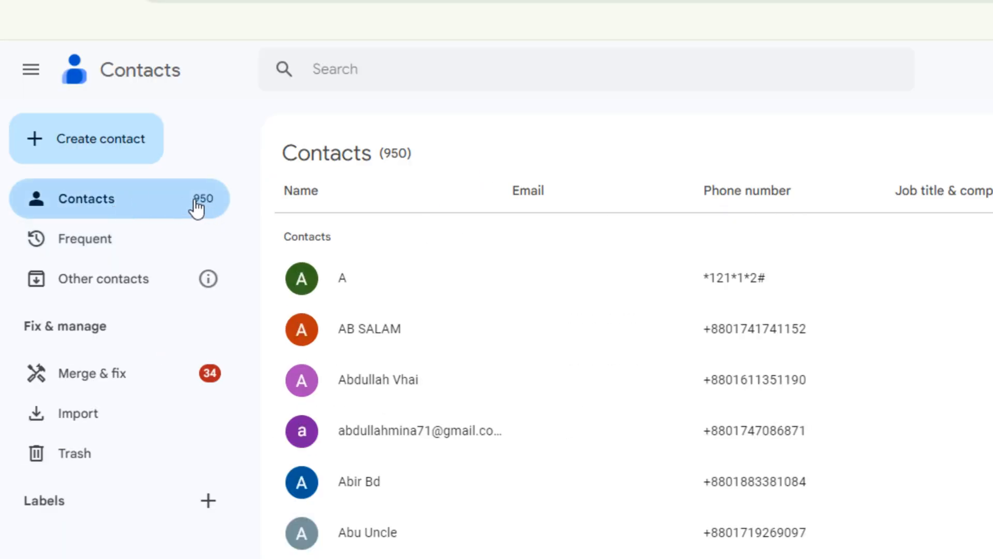
scroll(down, 3)
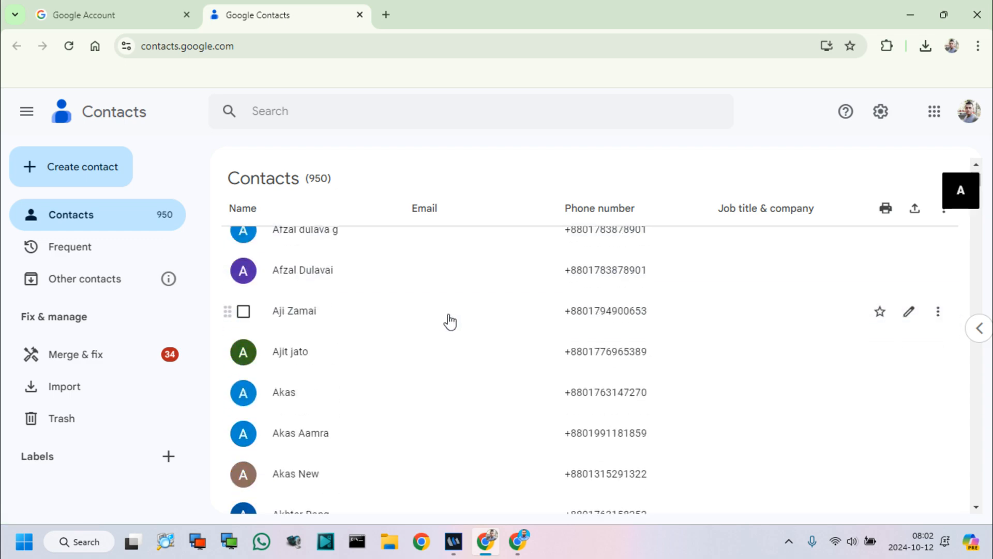
scroll(down, 3)
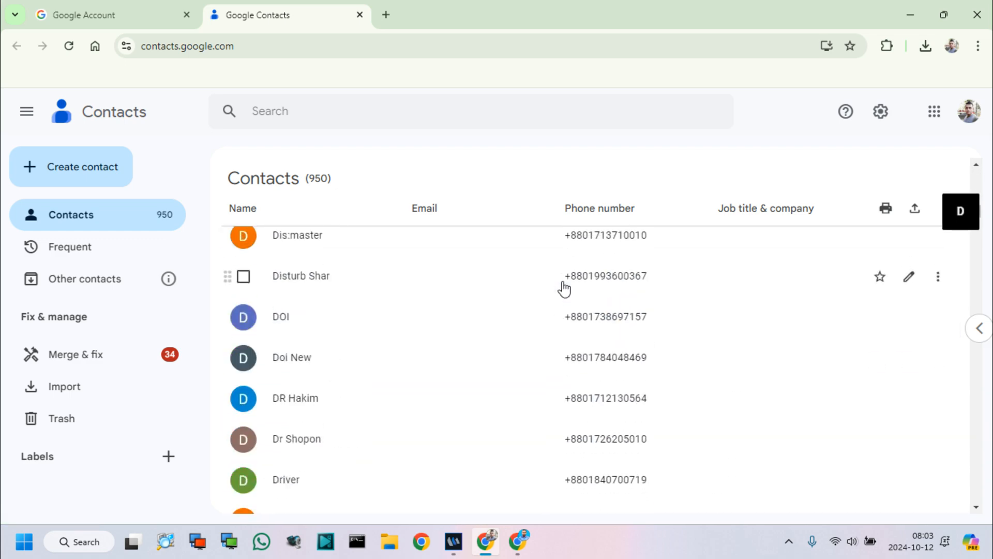
scroll(up, 3)
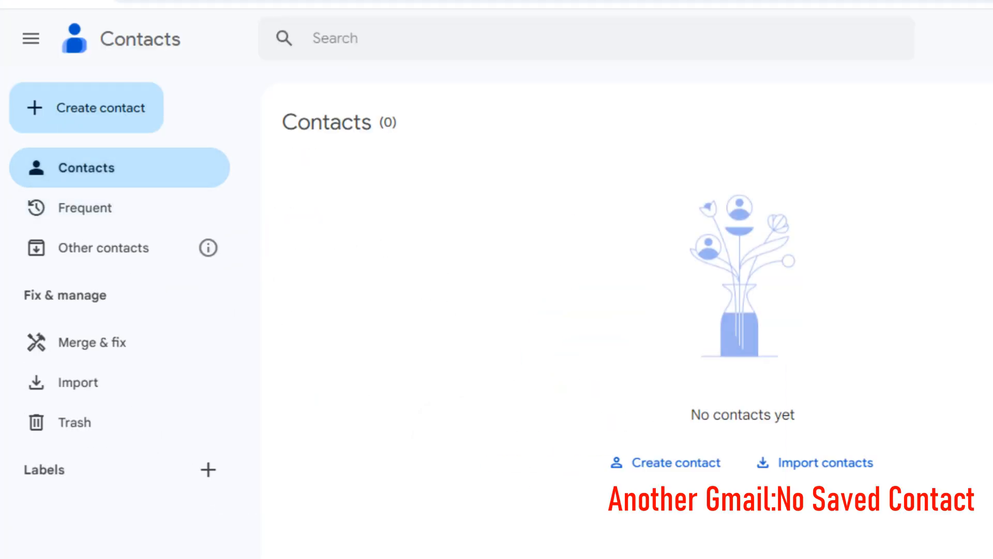
Step: Compare the empty second account's Contacts with the first, ending on Contacts (950)
click(922, 39)
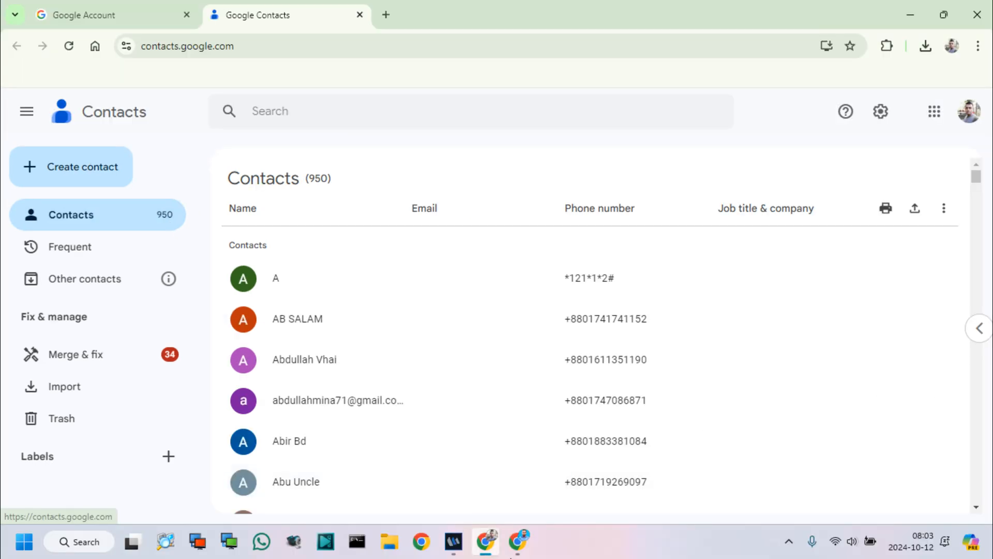
click(185, 15)
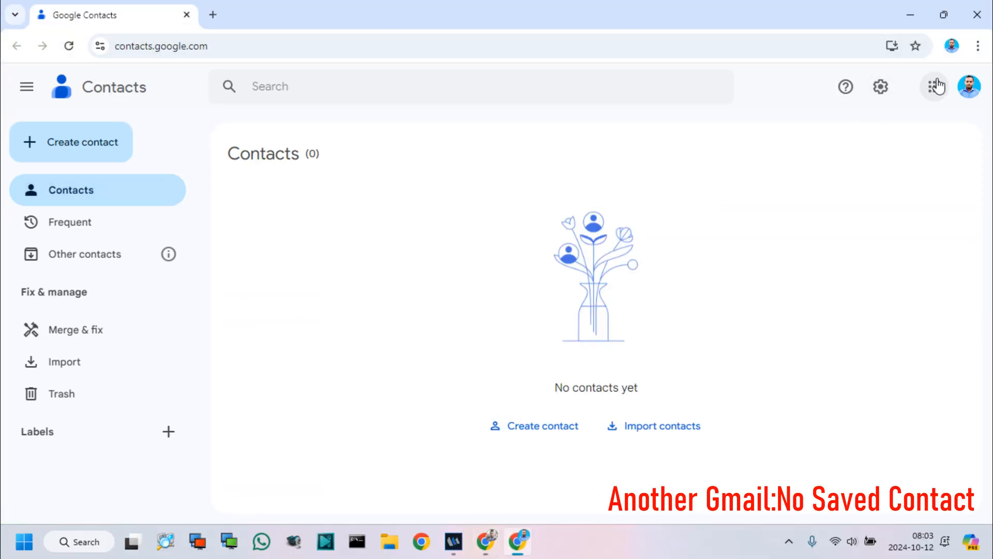
click(933, 87)
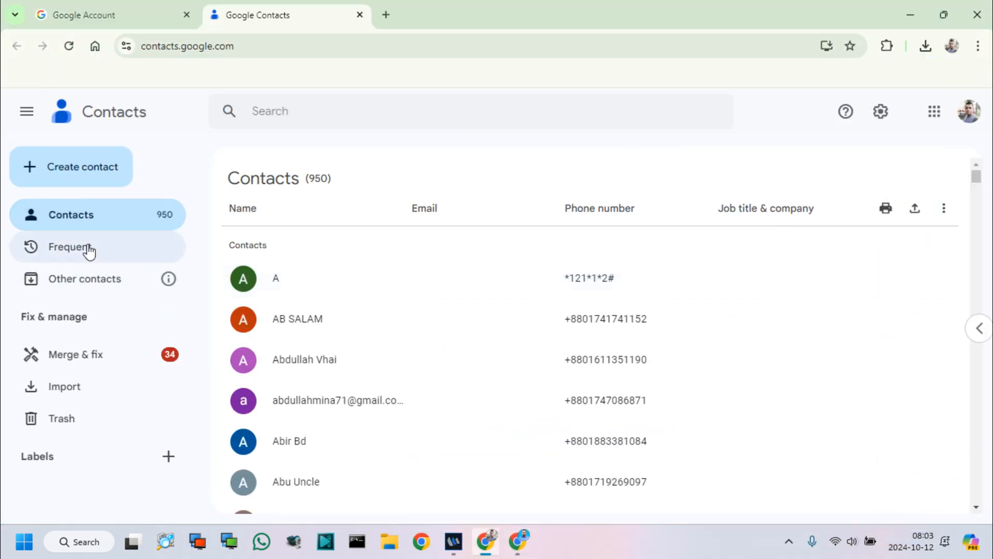
Step: Export all 950 contacts in Google CSV format to a contacts.csv download
key(ctrl+plus)
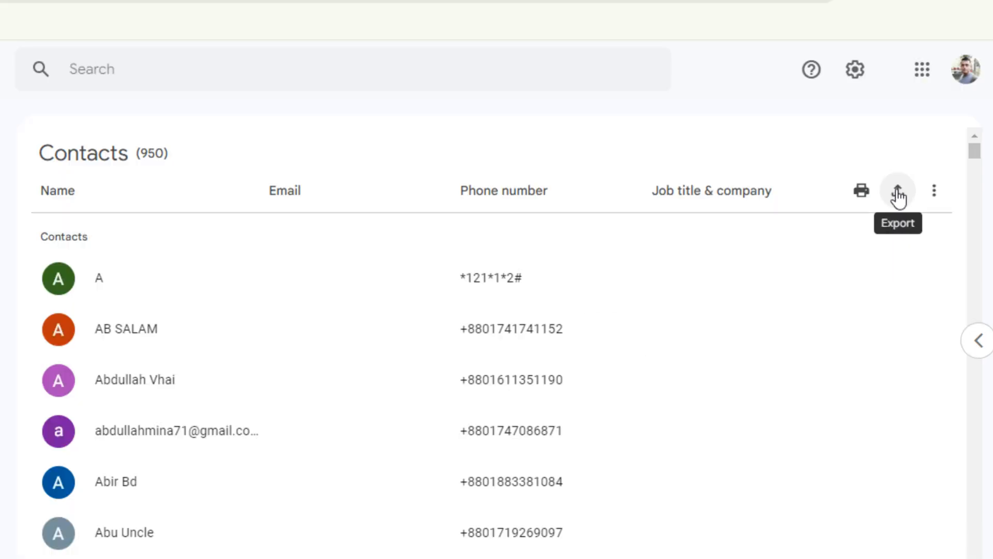
click(898, 190)
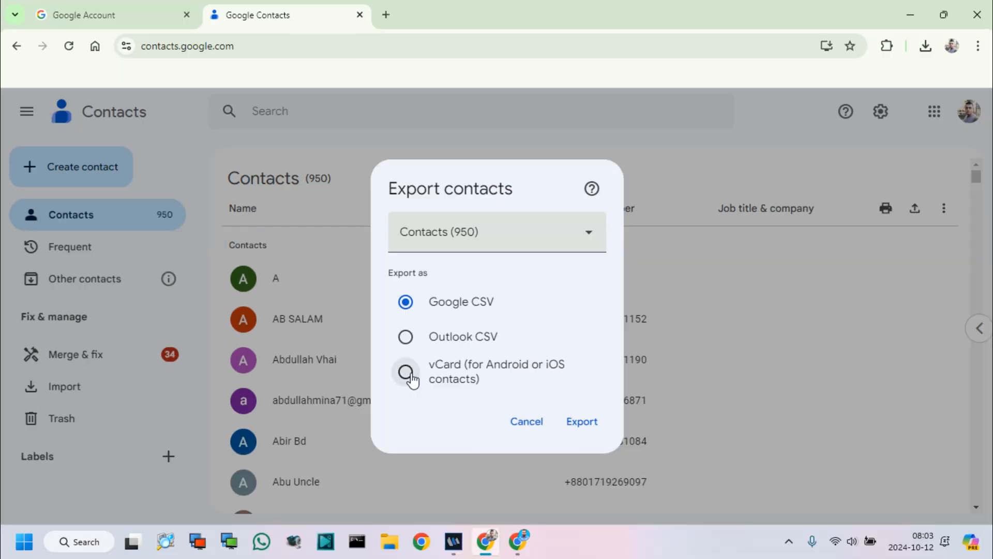
click(406, 371)
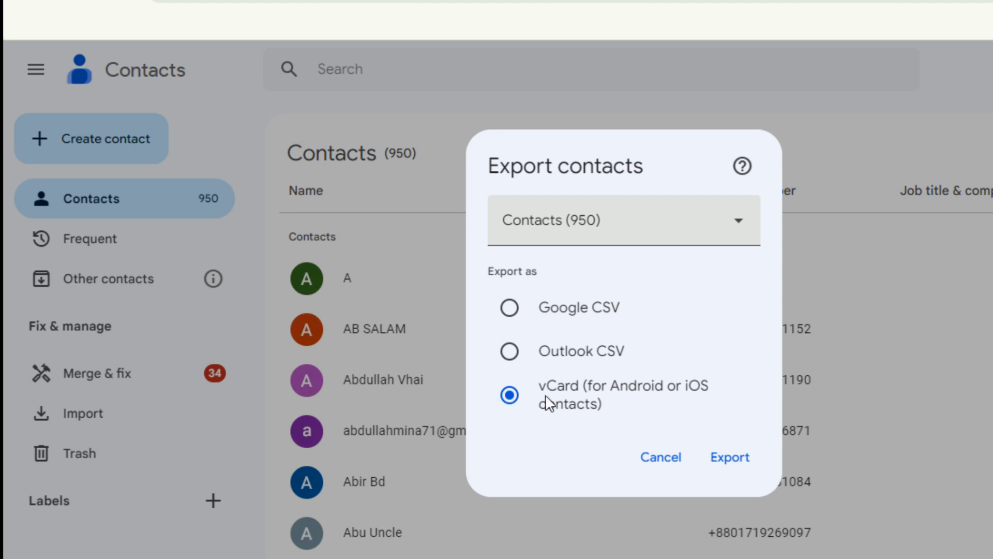
mouse_move(596, 397)
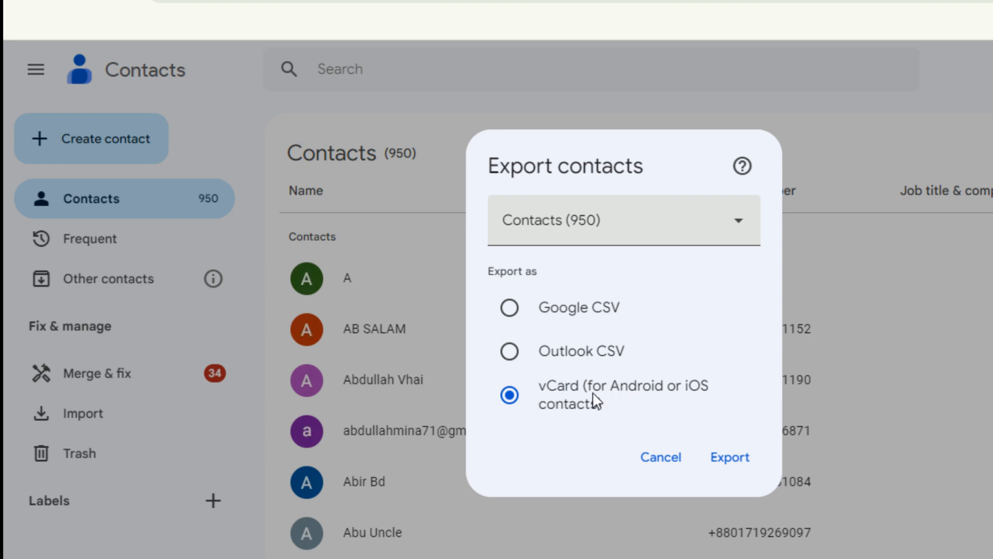
mouse_move(509, 308)
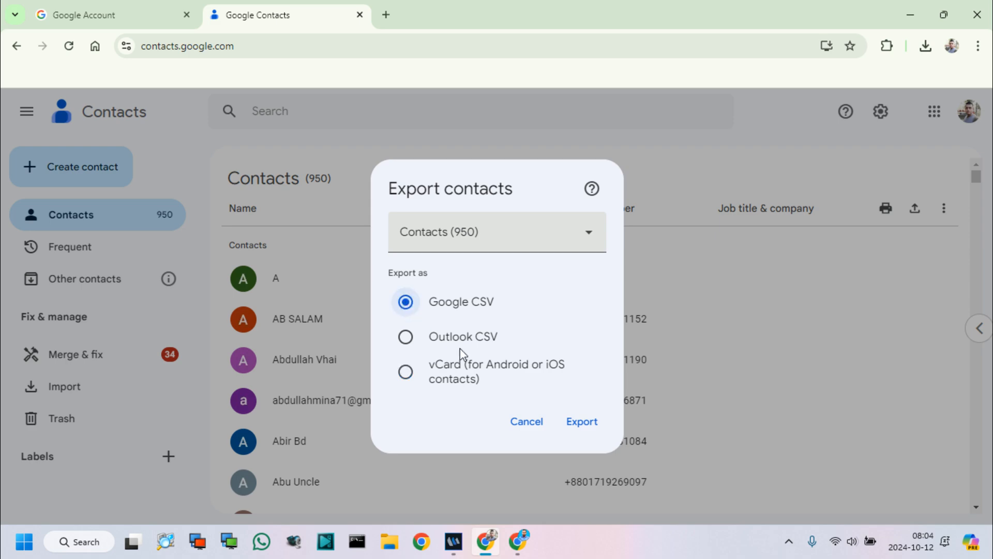
click(580, 421)
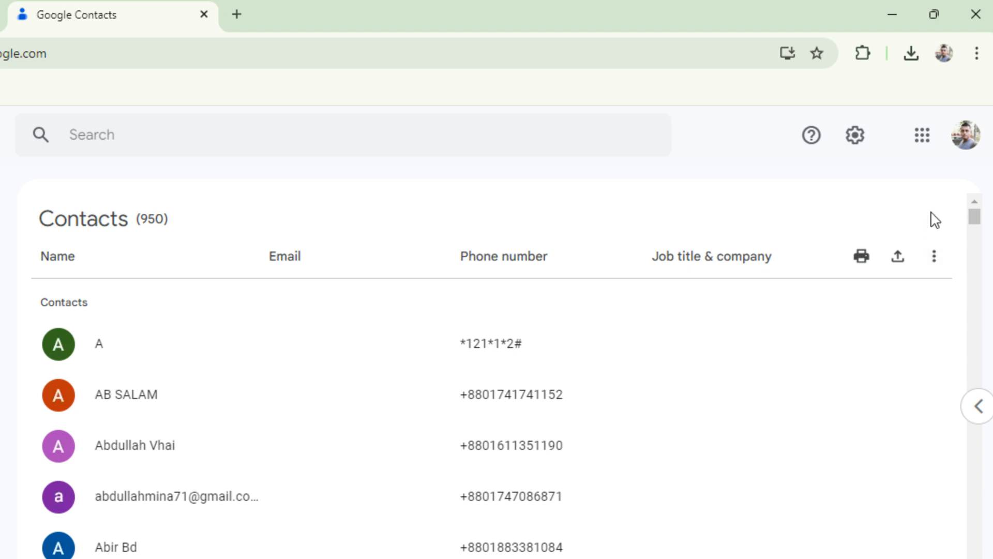
Step: Confirm contacts.csv downloaded and start Import contacts with Select file on the second account
click(910, 52)
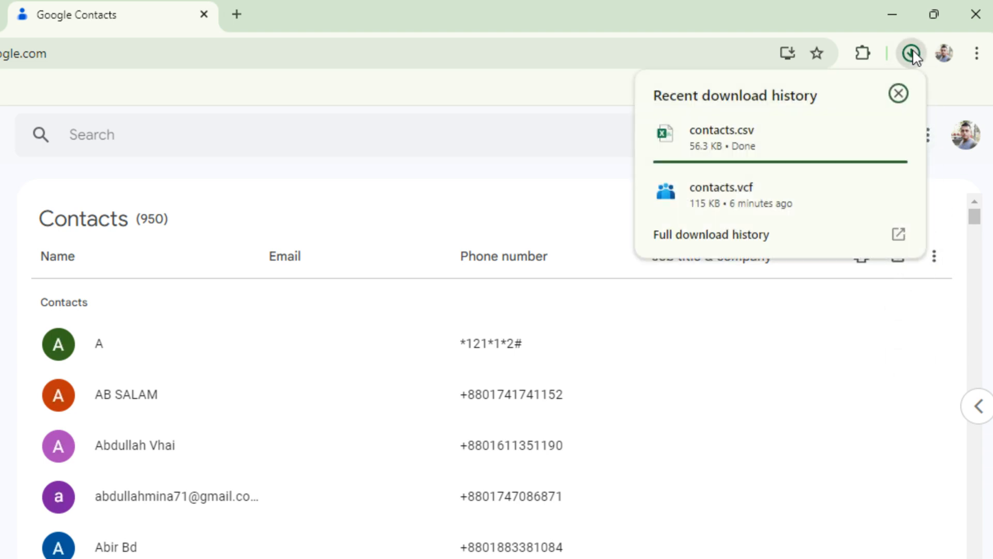
mouse_move(760, 145)
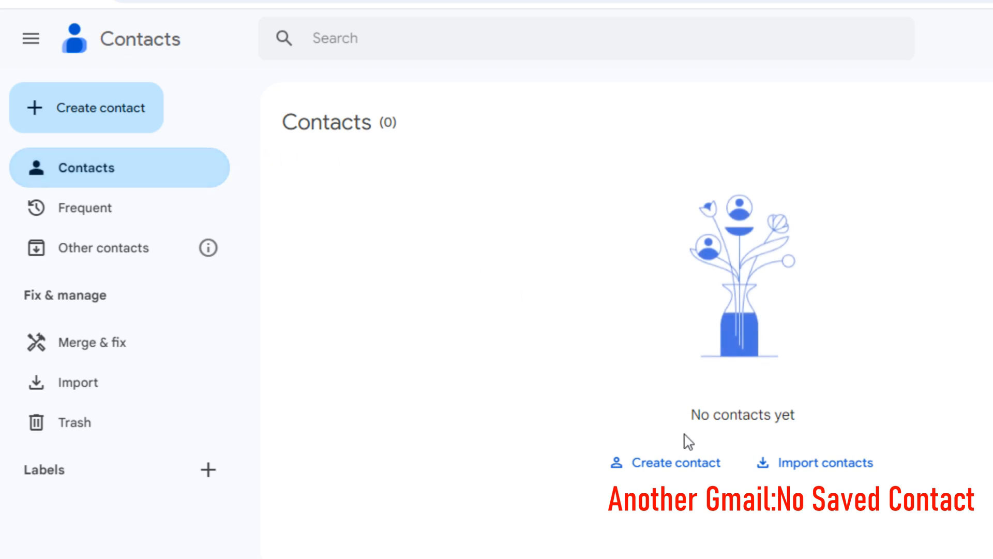
mouse_move(817, 463)
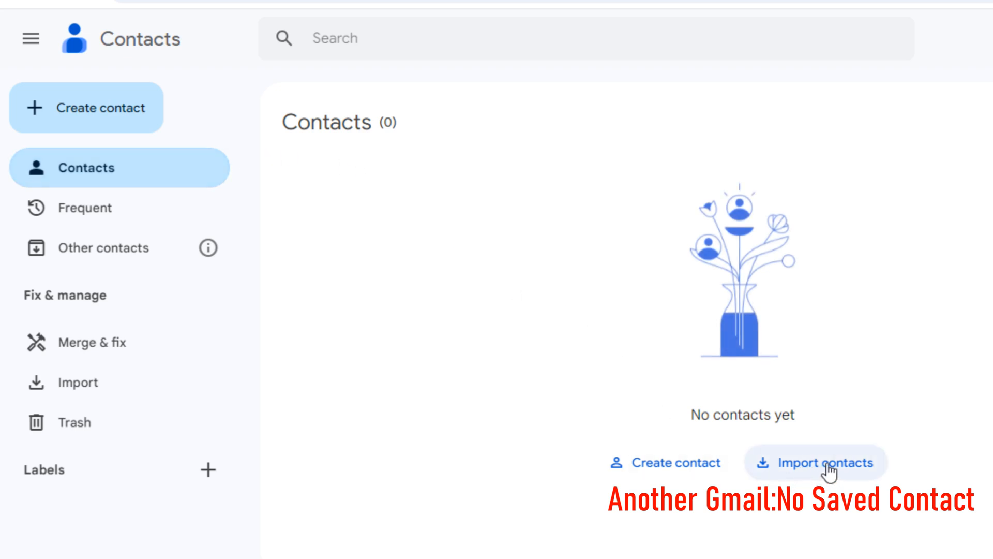
click(815, 462)
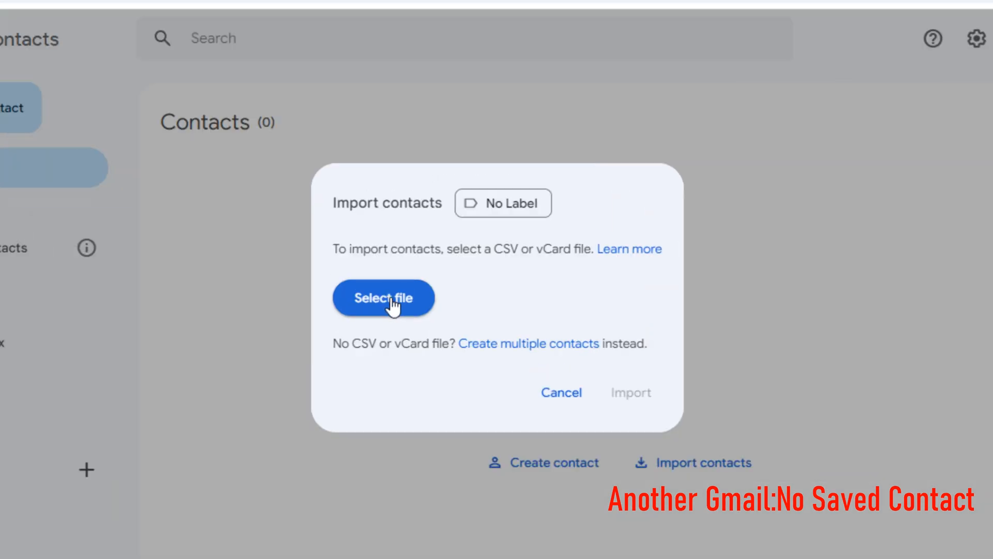
click(383, 297)
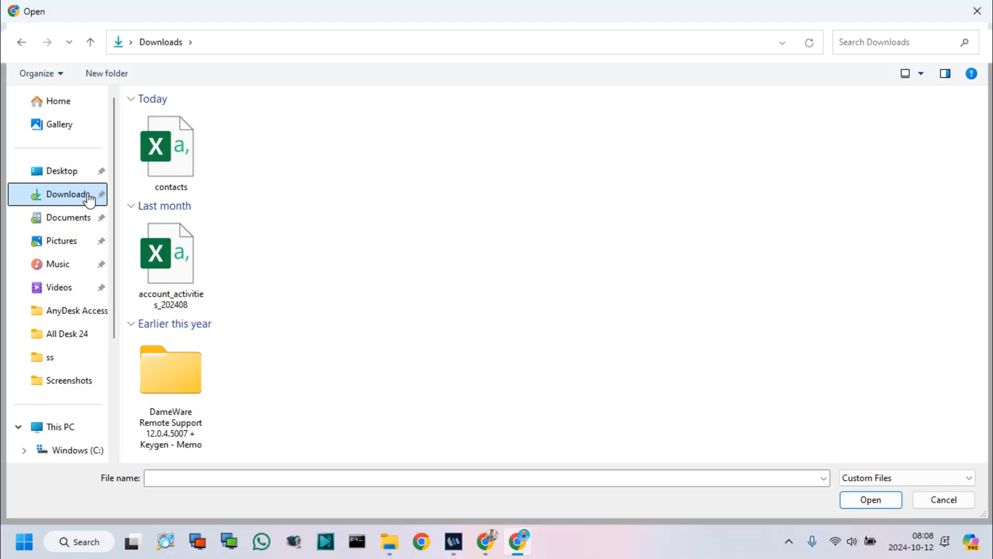
Step: Choose contacts.csv from Downloads as the import file
click(170, 146)
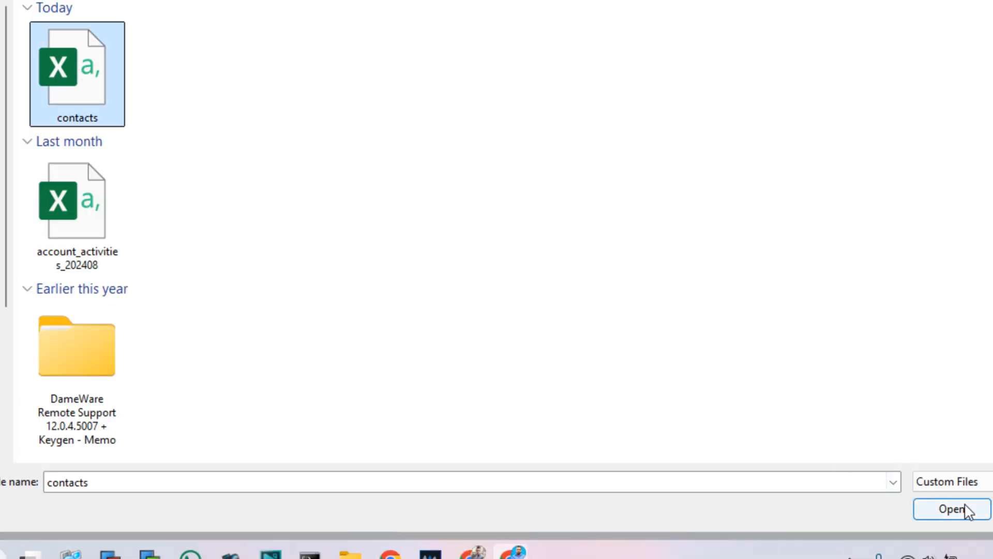
click(948, 510)
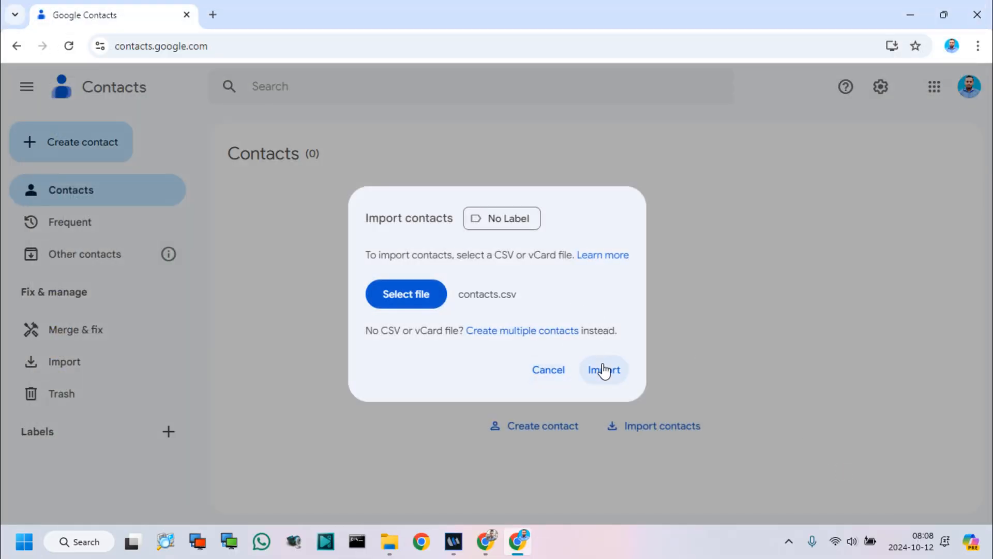
mouse_move(608, 377)
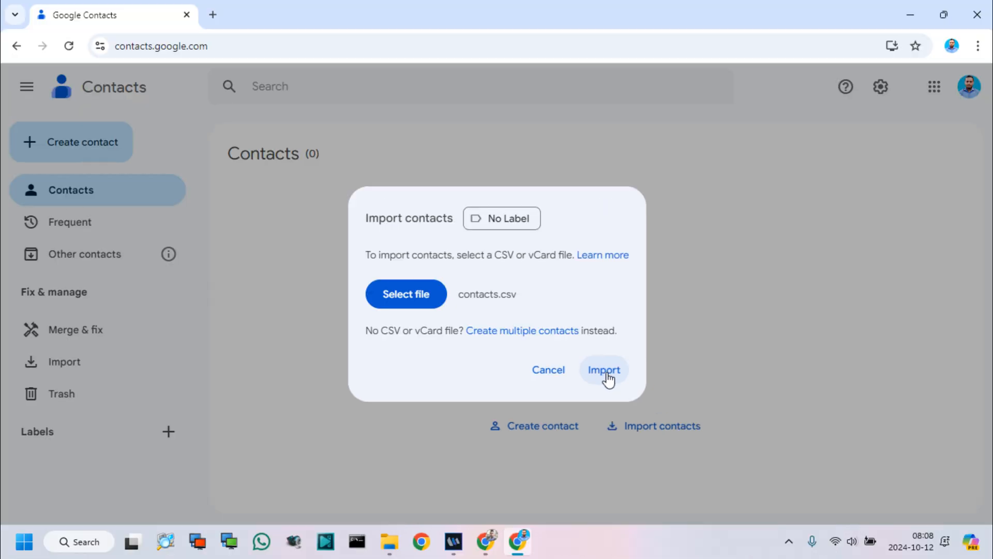
Step: Import contacts.csv so the second account holds all 950 contacts, then dismiss the All done notice
click(604, 369)
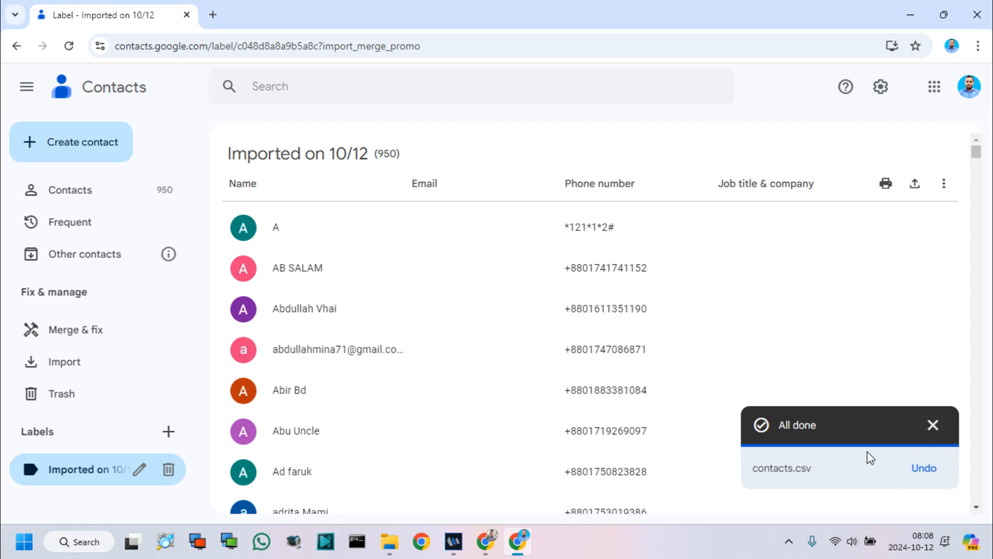
mouse_move(932, 425)
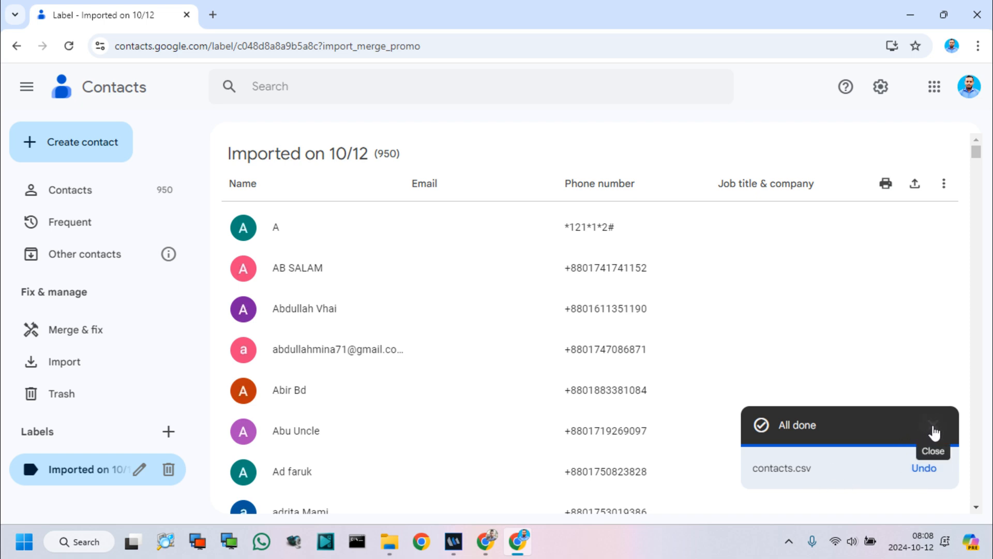
click(70, 191)
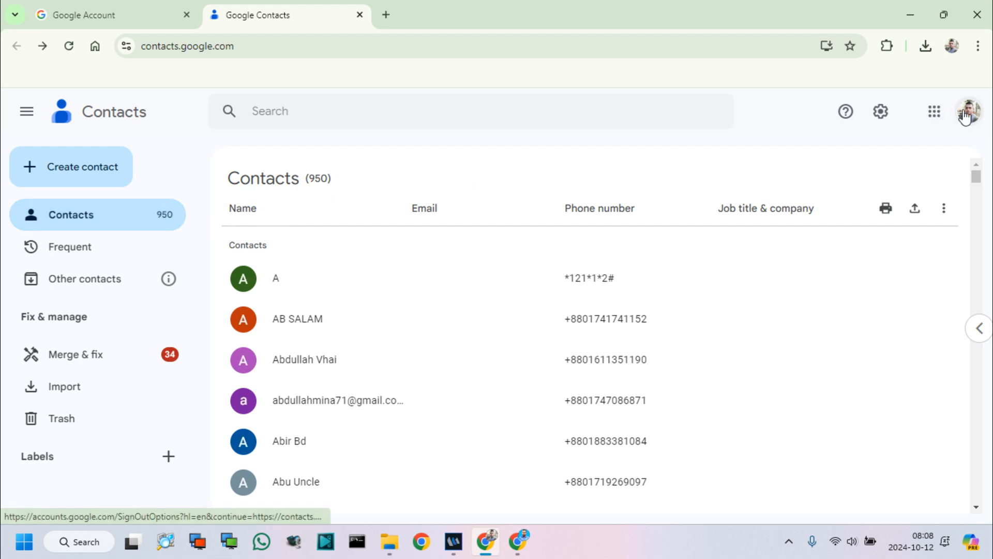
Step: Review the second account's Contacts (950) list of imported contacts
click(933, 111)
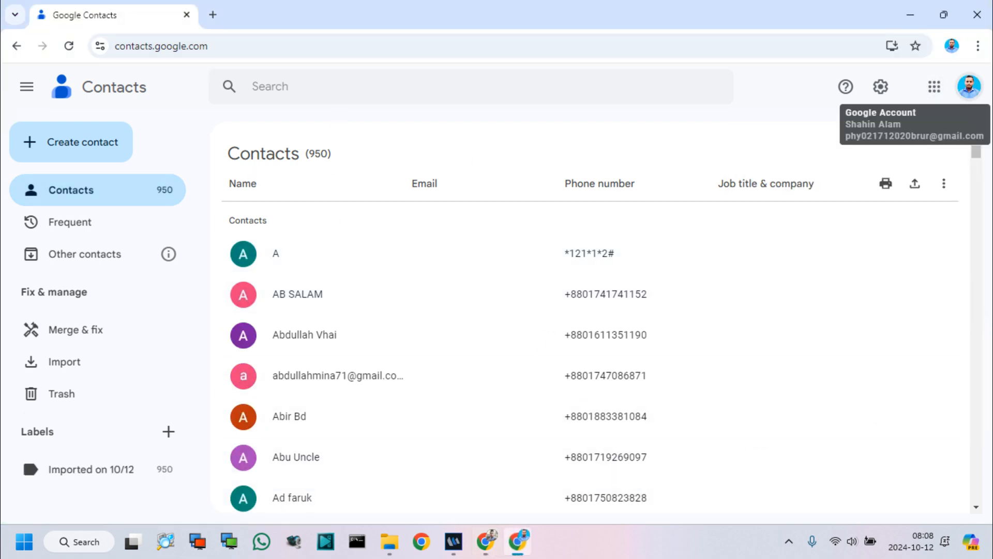
click(933, 87)
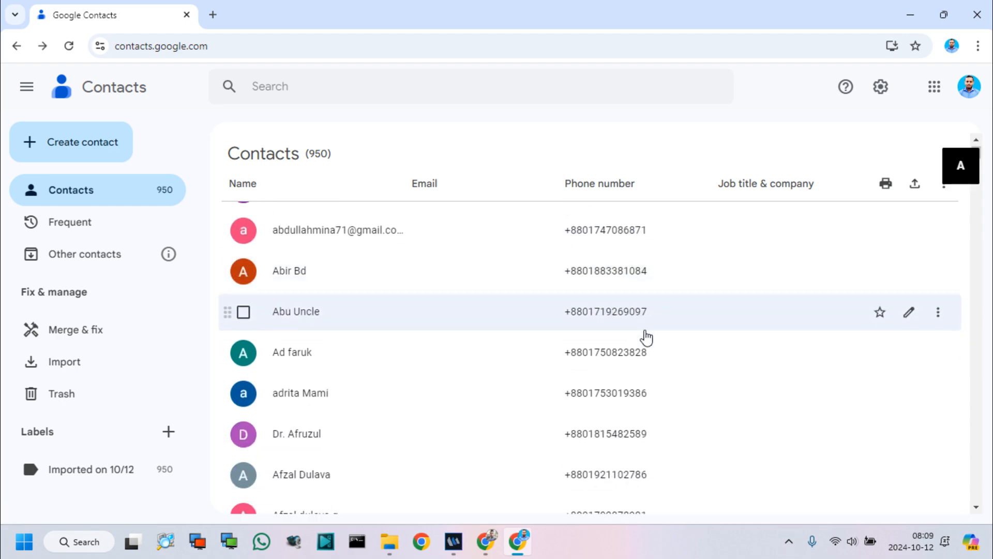
scroll(up, 3)
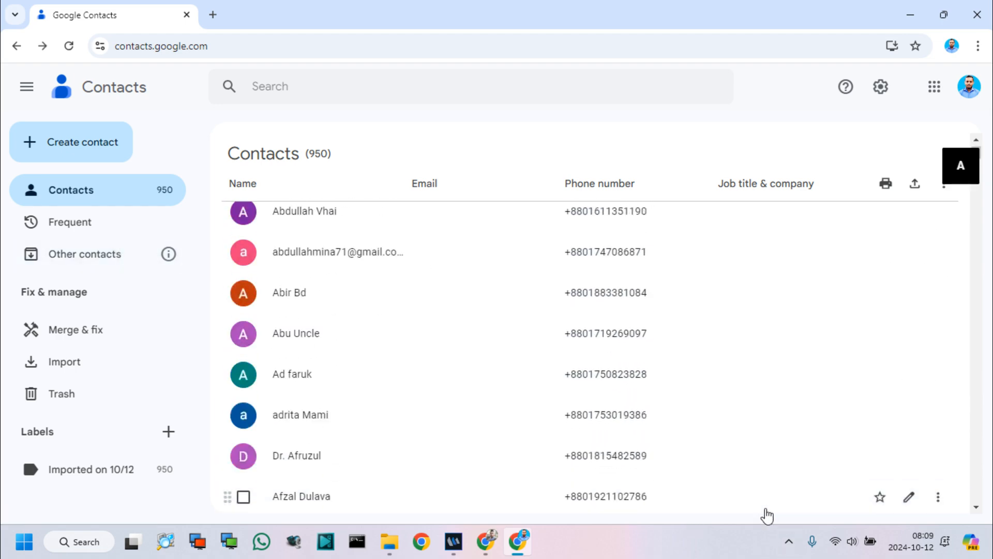